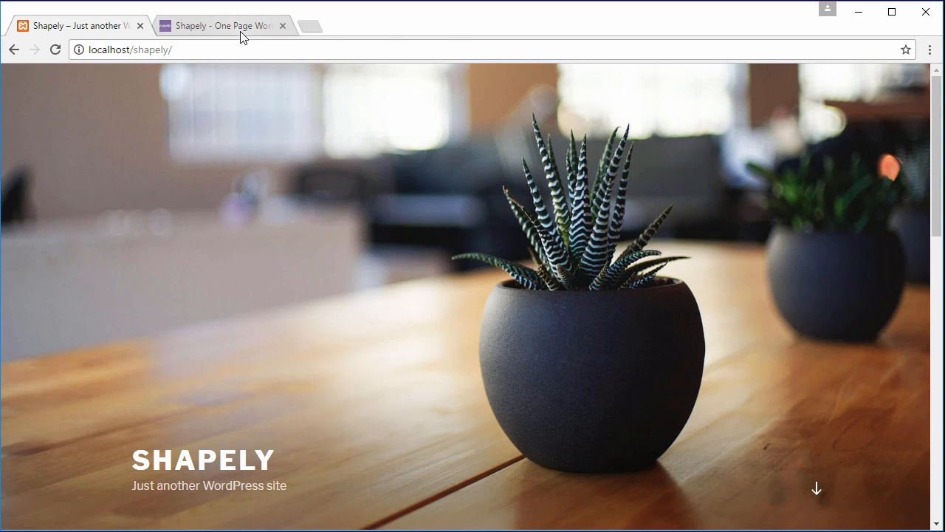
Step: Download shapely.1.1.0.zip from the Colorlib Shapely page to the Desktop
click(221, 25)
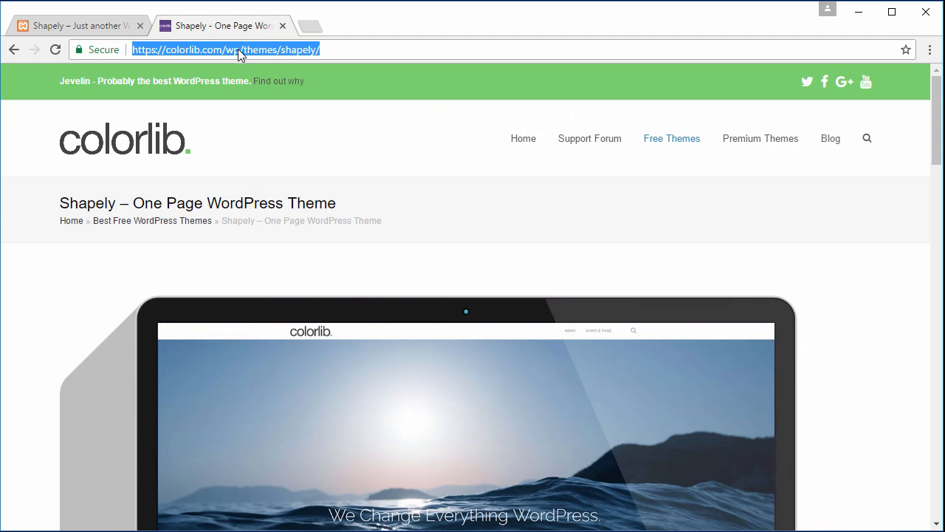
mouse_move(358, 139)
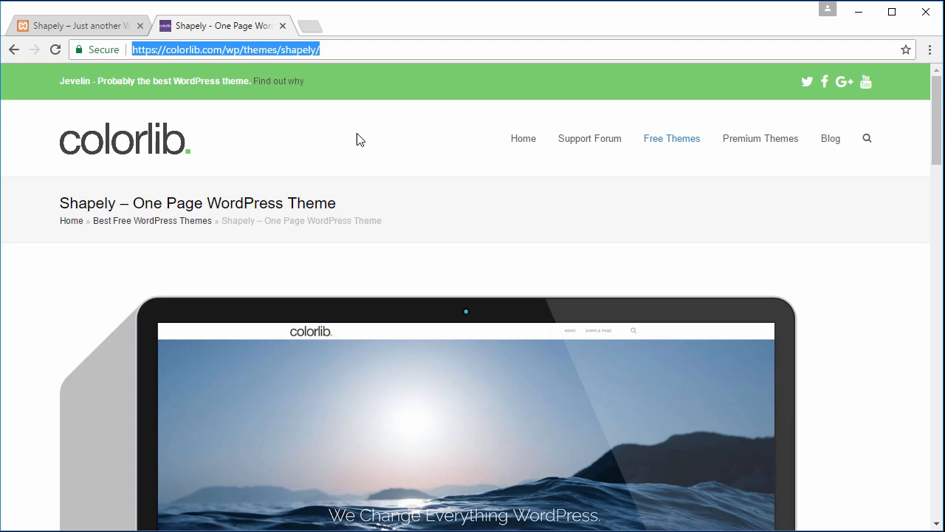
scroll(down, 3)
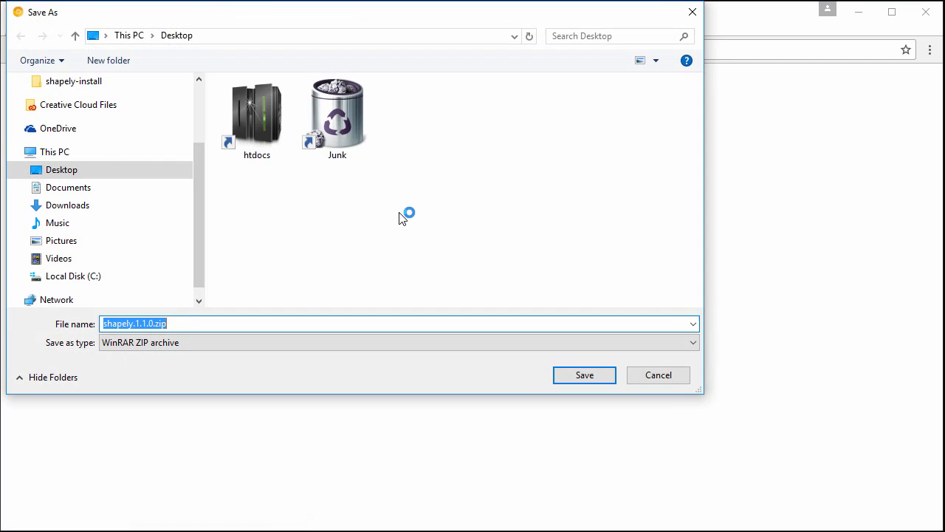
click(584, 375)
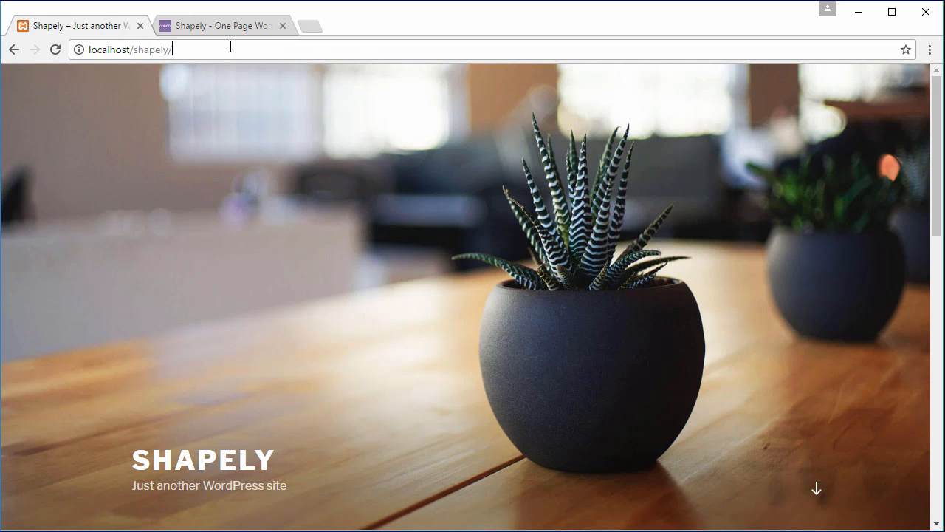
Step: Log in to the local site at wp-admin/ with Remember Me ticked
text(wp-admin/)
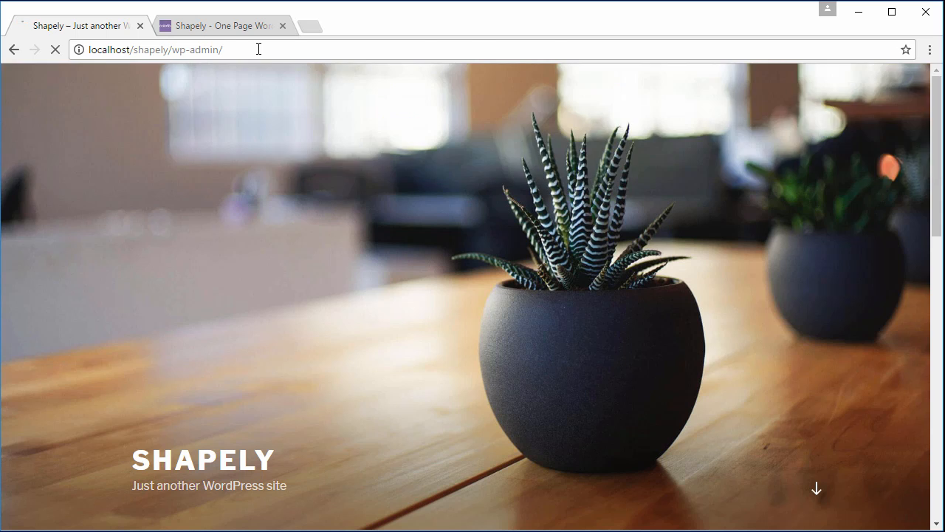
text(colorlib)
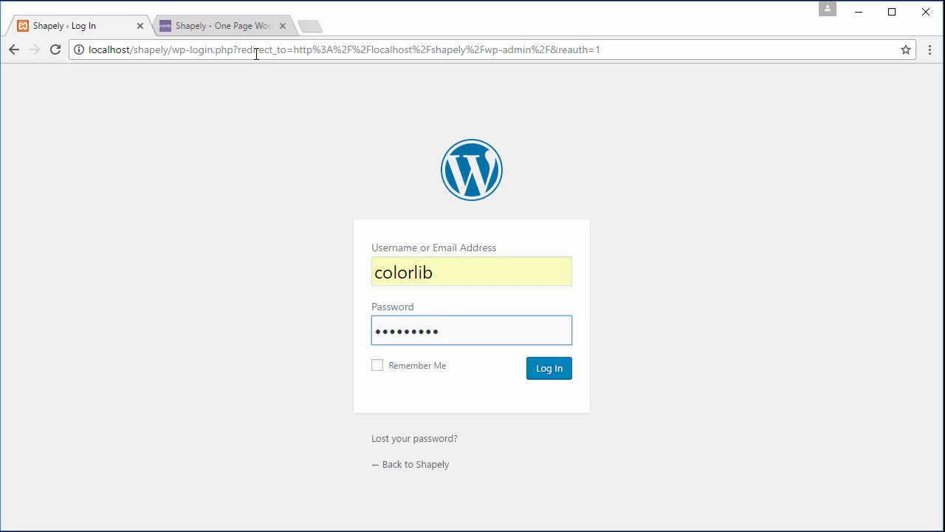
click(377, 364)
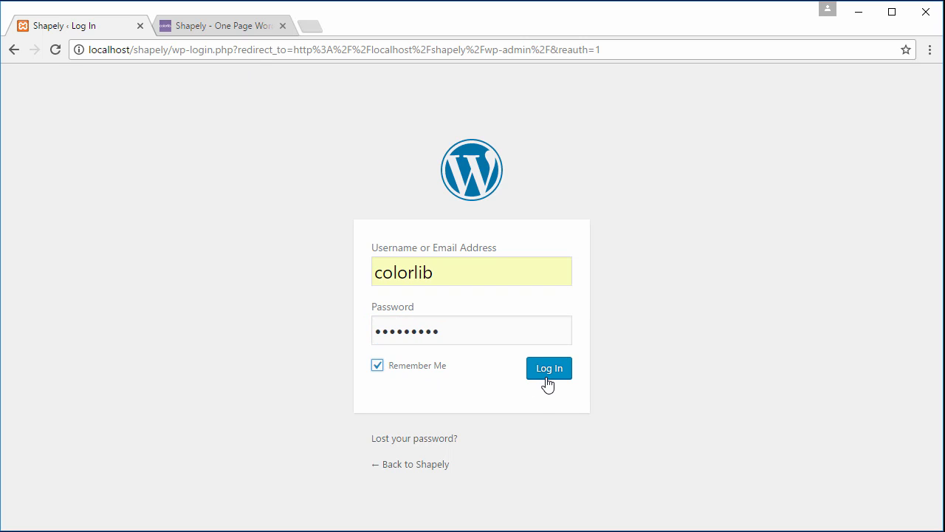
click(549, 368)
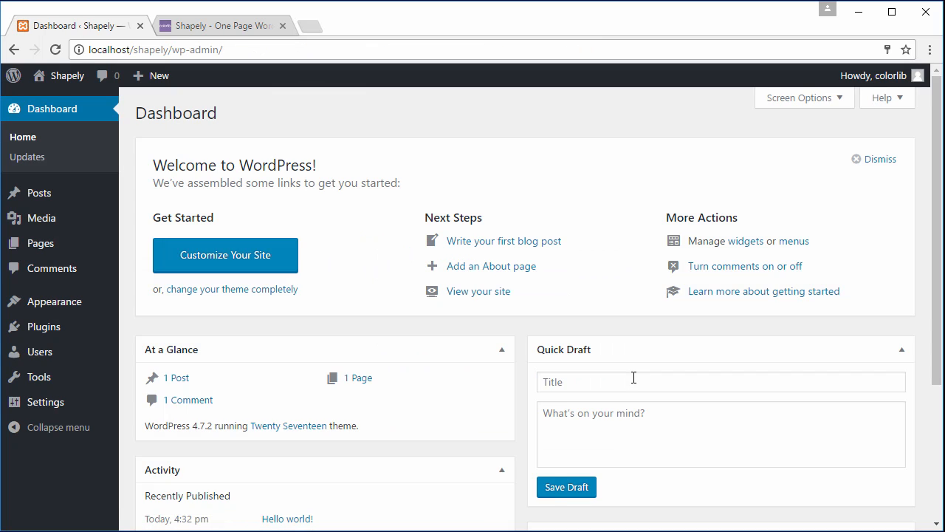
mouse_move(55, 301)
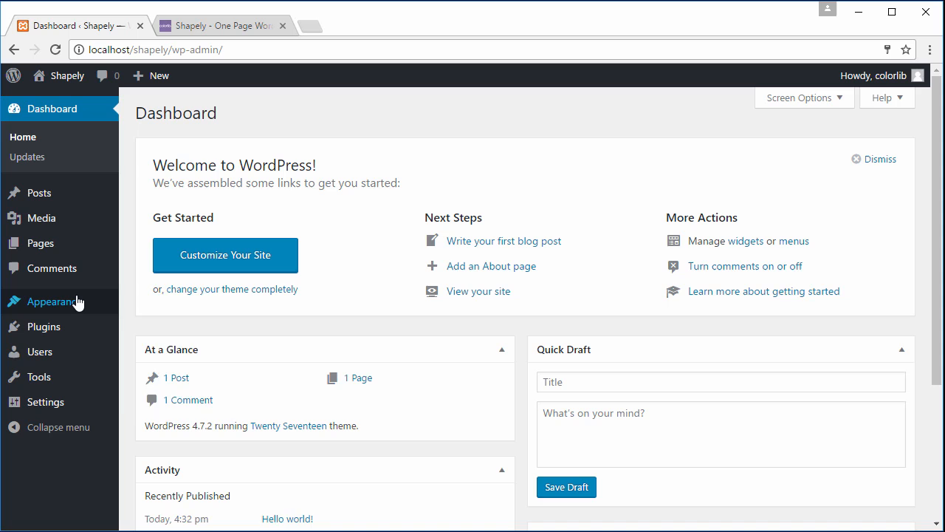
mouse_move(54, 302)
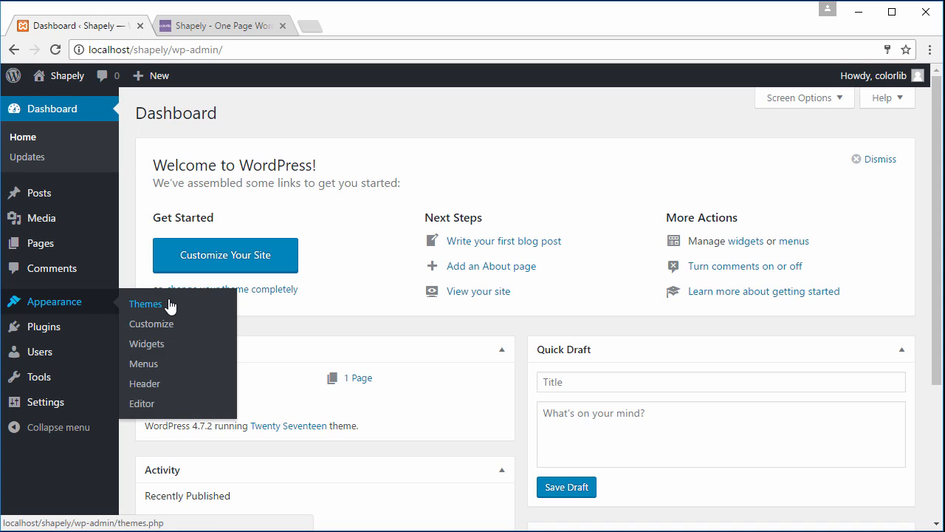
Step: Upload shapely.1.1.0.zip under Appearance > Themes > Add New and install it
click(146, 303)
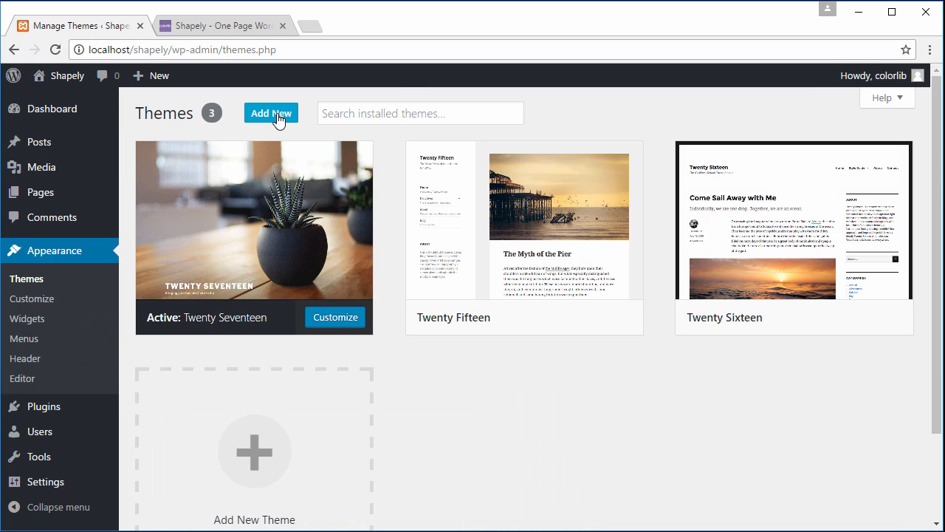
click(270, 113)
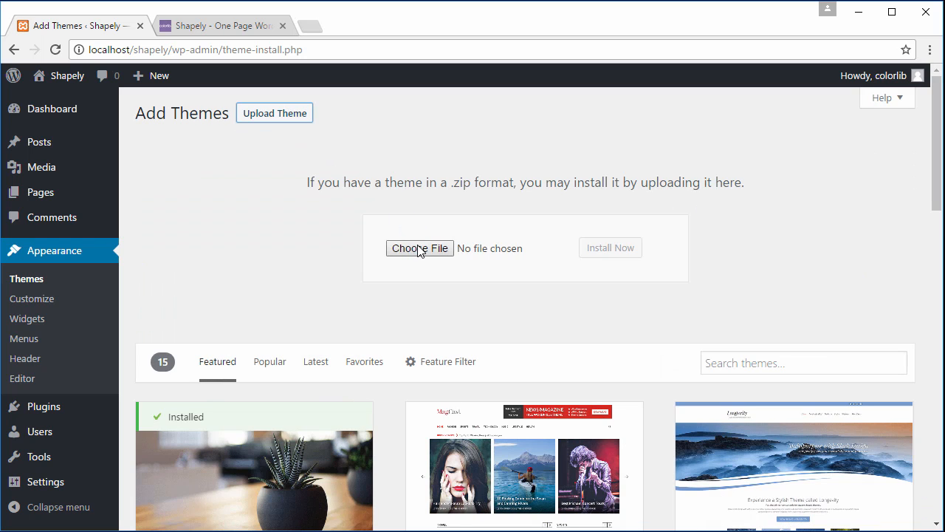
click(419, 247)
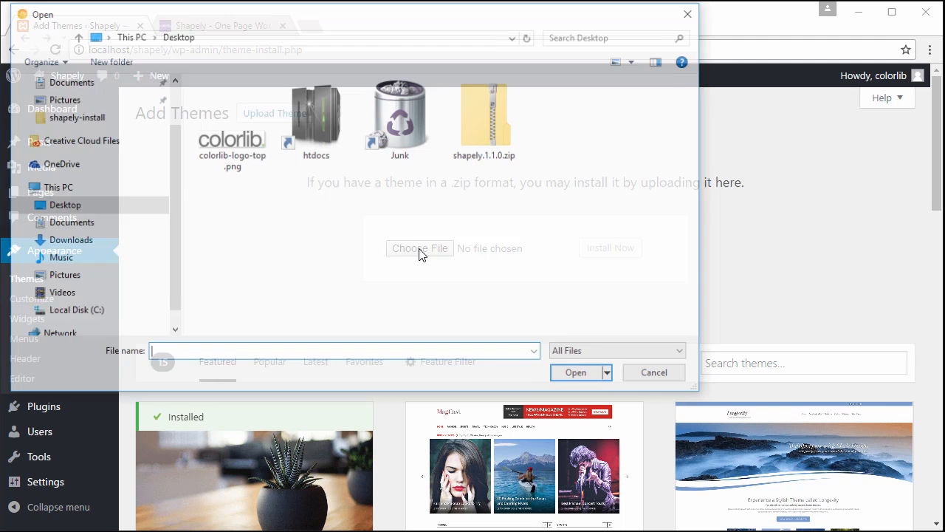
click(575, 372)
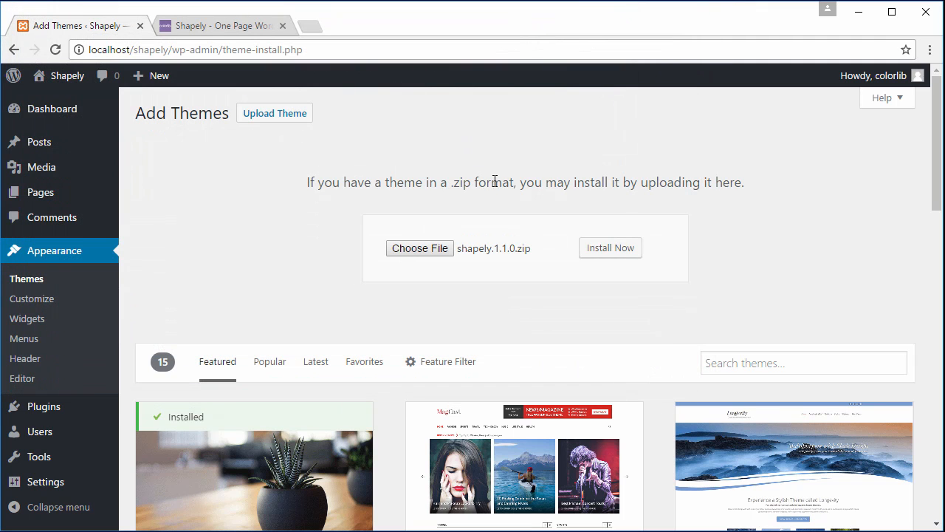
mouse_move(511, 199)
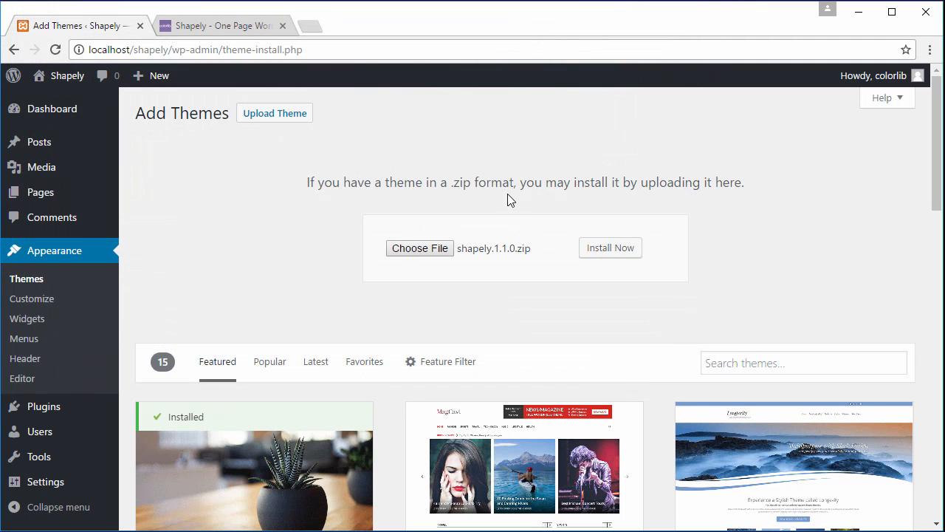
click(610, 247)
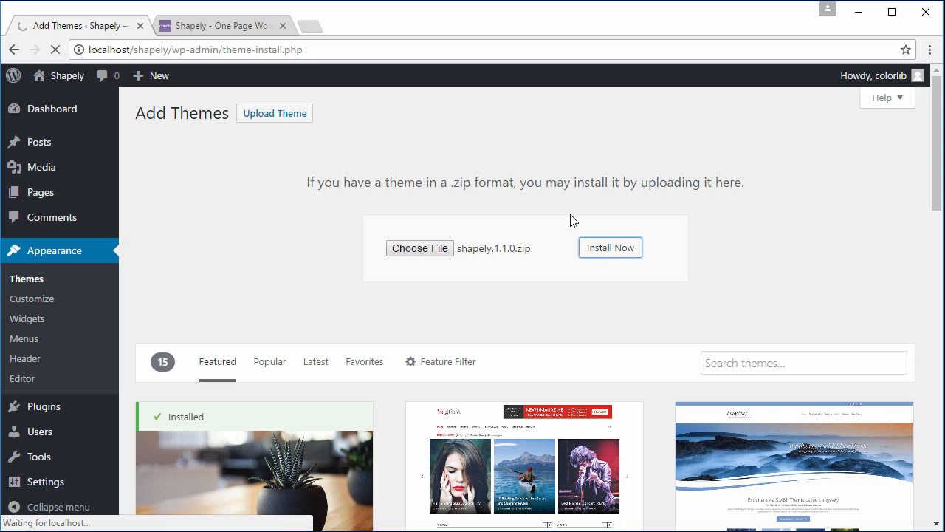
Step: Activate Shapely from the theme installation result page
click(610, 247)
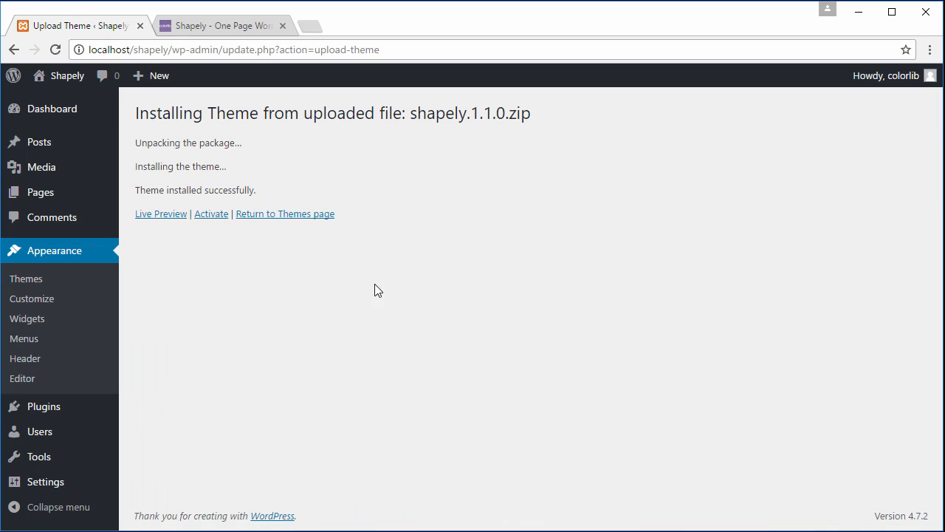
click(211, 213)
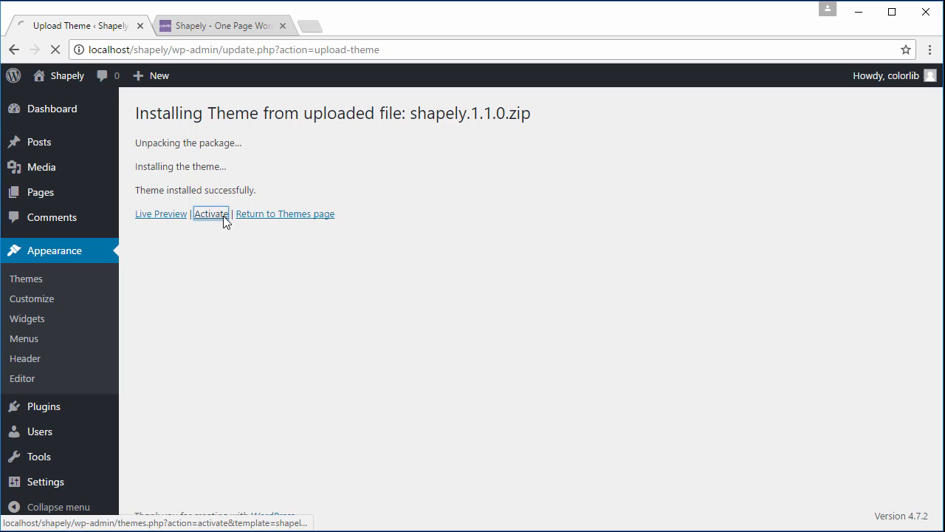
click(210, 214)
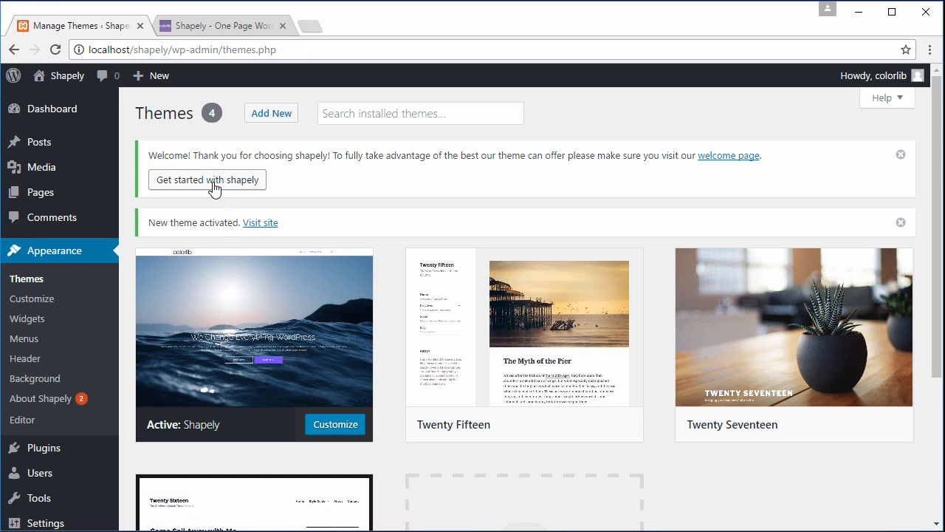
Step: Browse the Shapely welcome page's Recommended Actions, Plugins, Support and Changelog tabs
click(207, 179)
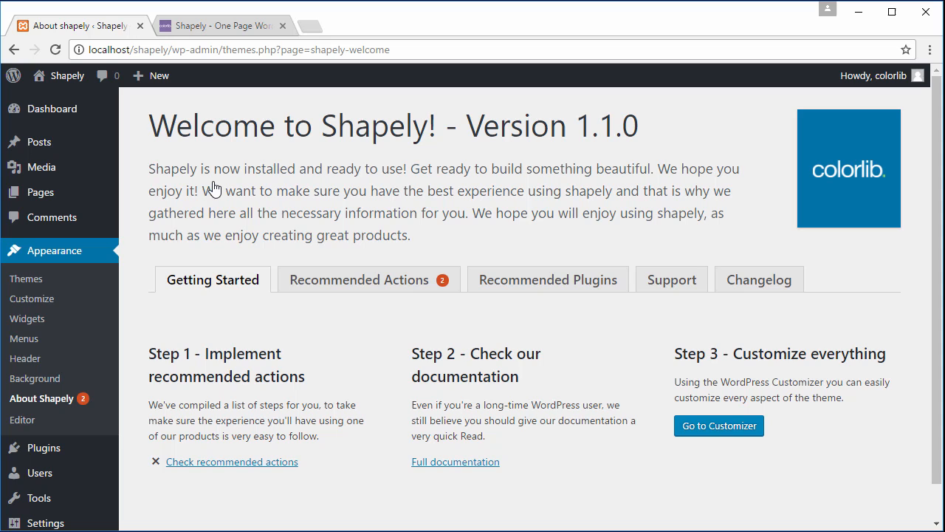
mouse_move(214, 271)
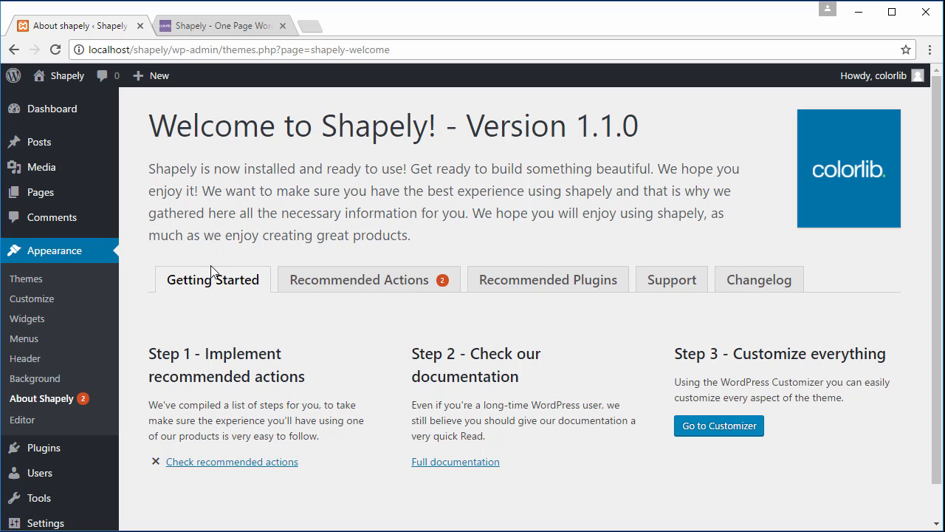
click(359, 279)
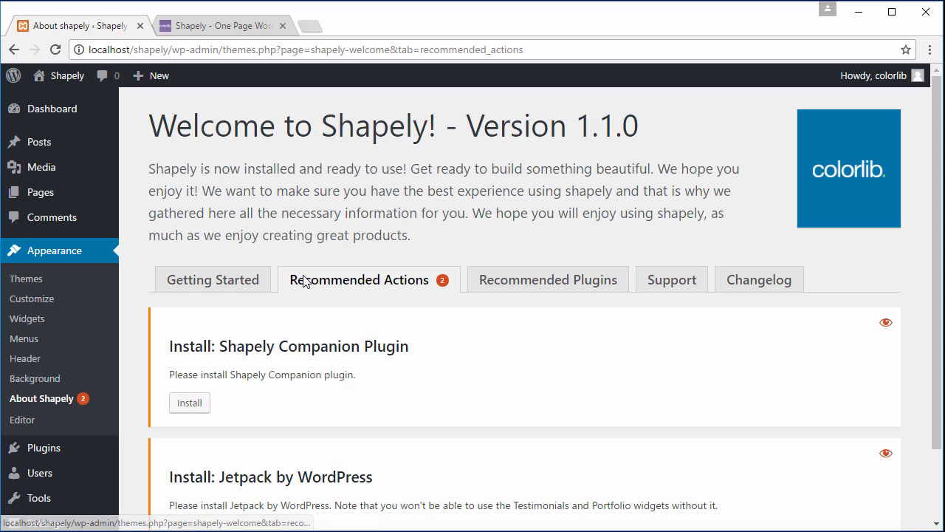
click(547, 279)
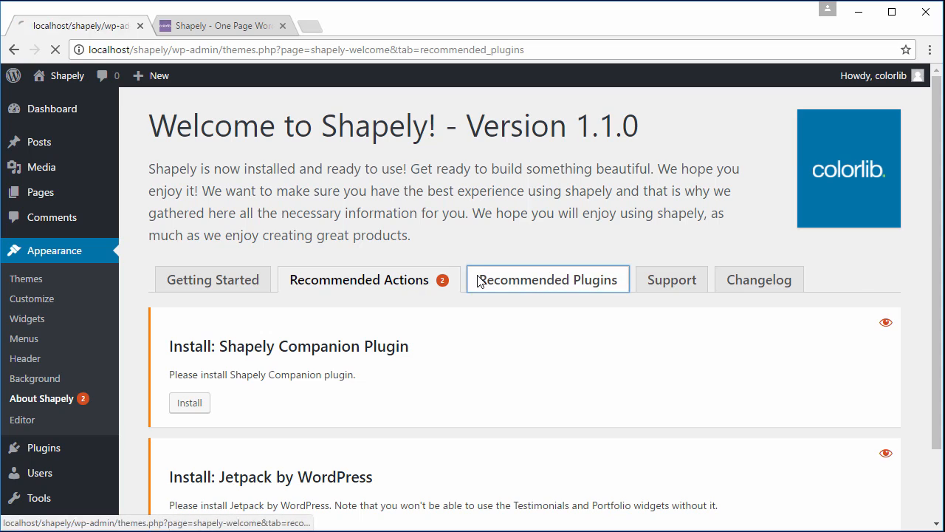
click(548, 279)
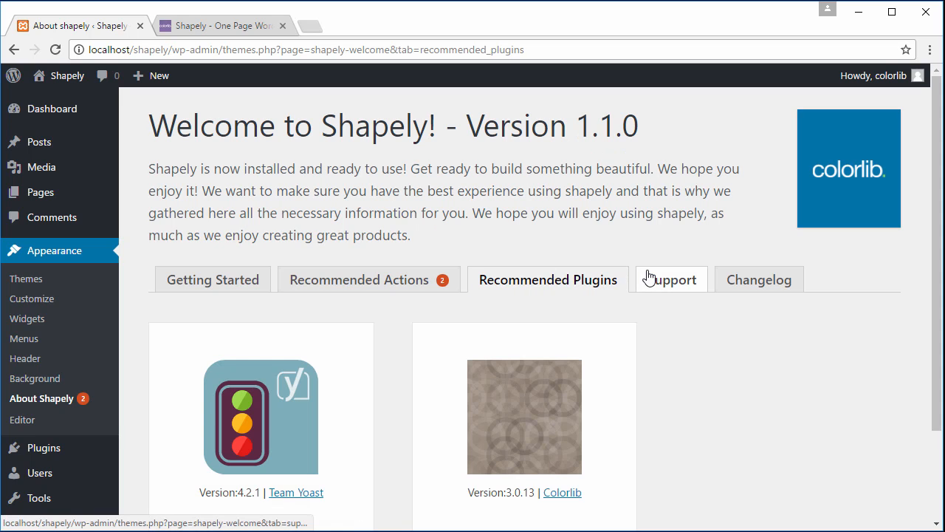
click(671, 280)
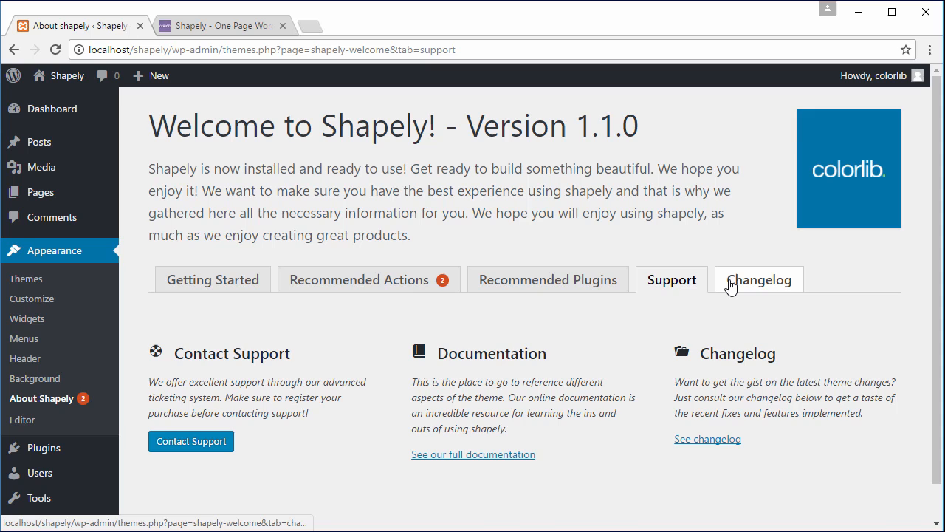
click(758, 279)
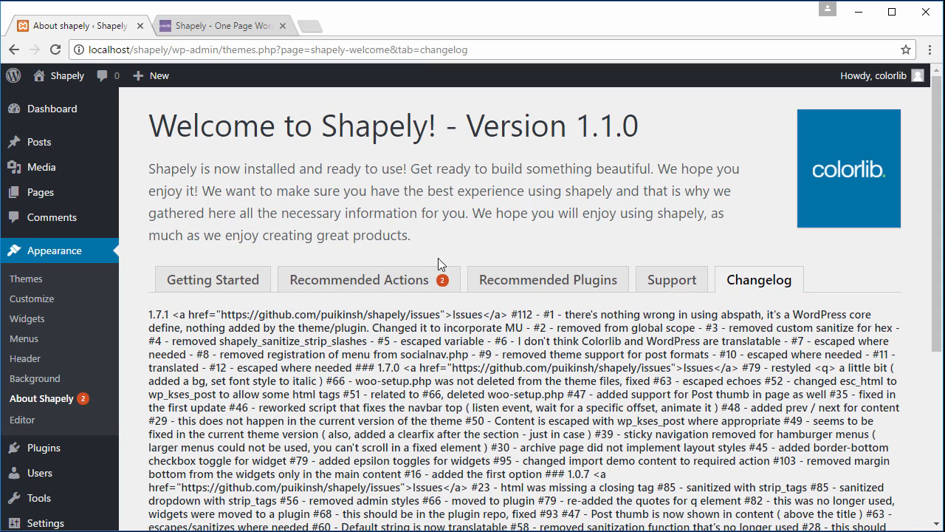
click(359, 280)
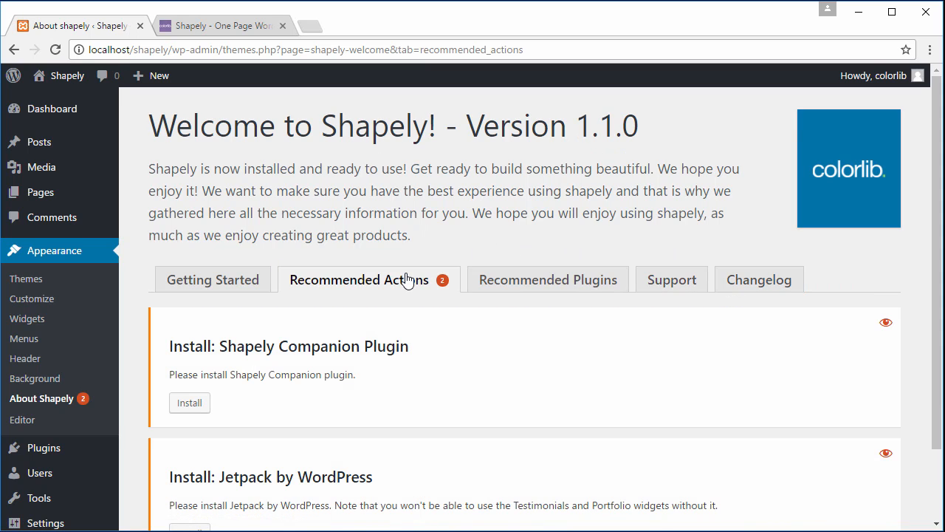
Step: Install Shapely Companion and Jetpack from Shapely's recommended actions
scroll(down, 3)
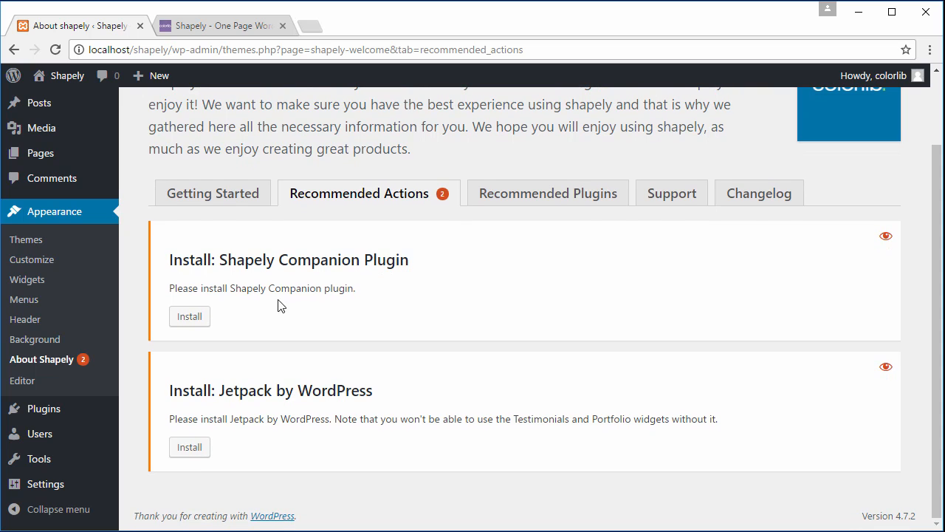
click(189, 316)
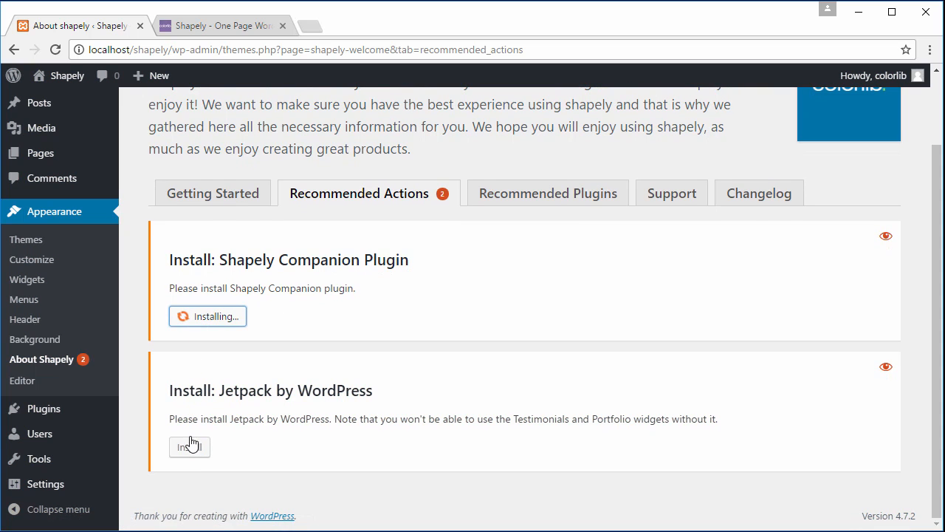
click(189, 446)
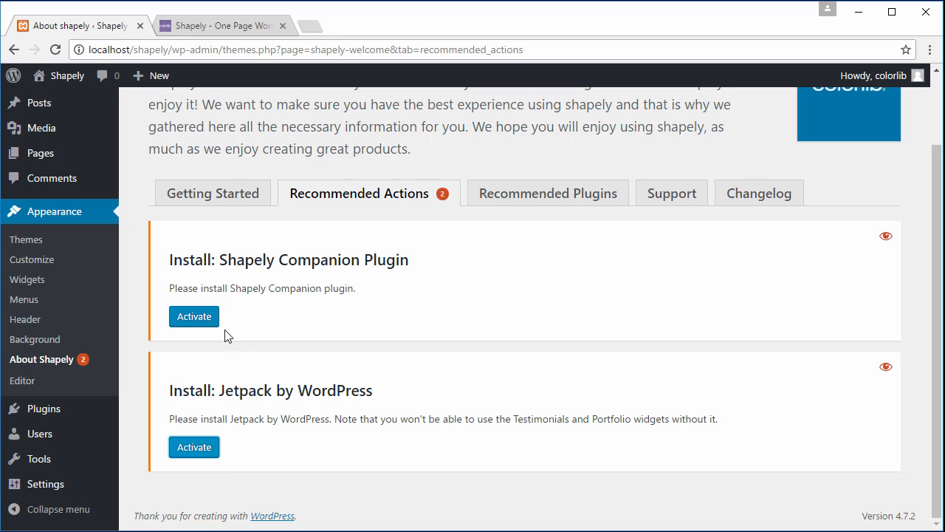
click(193, 316)
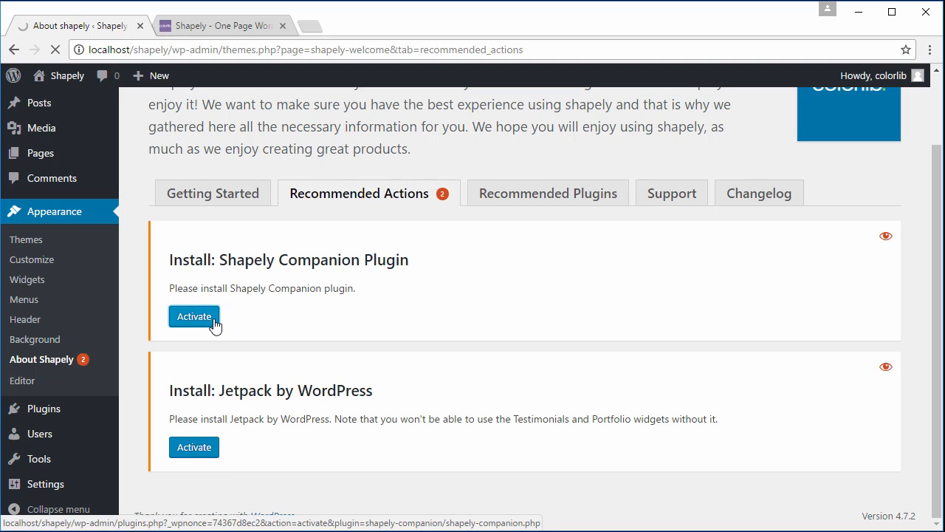
Step: Activate Shapely Companion and Jetpack by WordPress.com
click(194, 316)
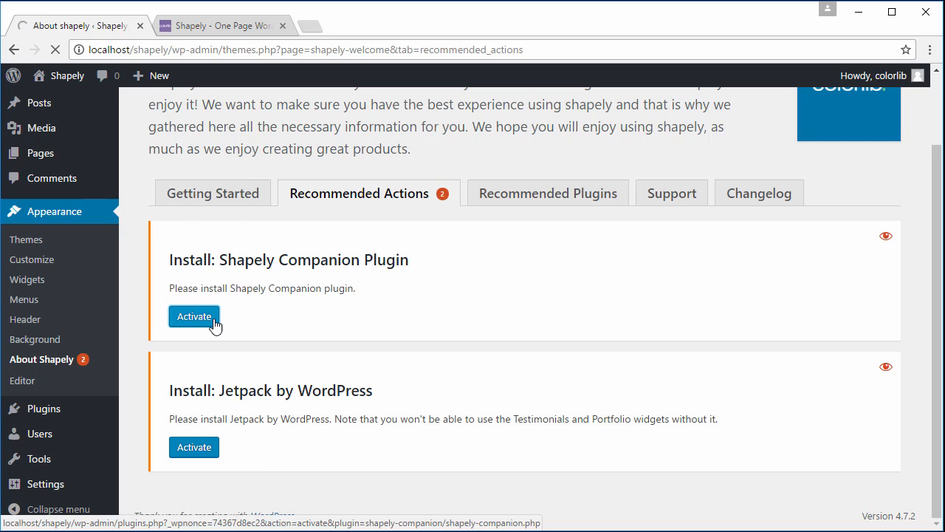
click(193, 316)
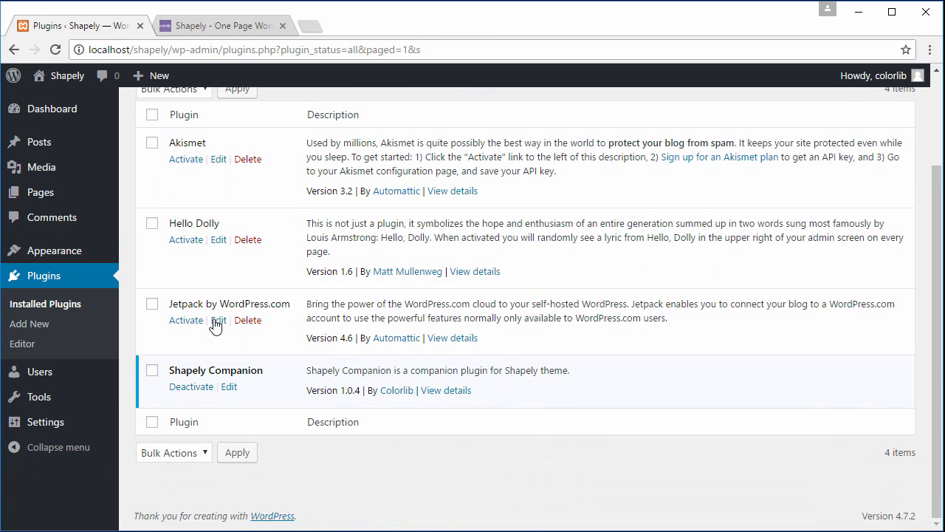
click(186, 319)
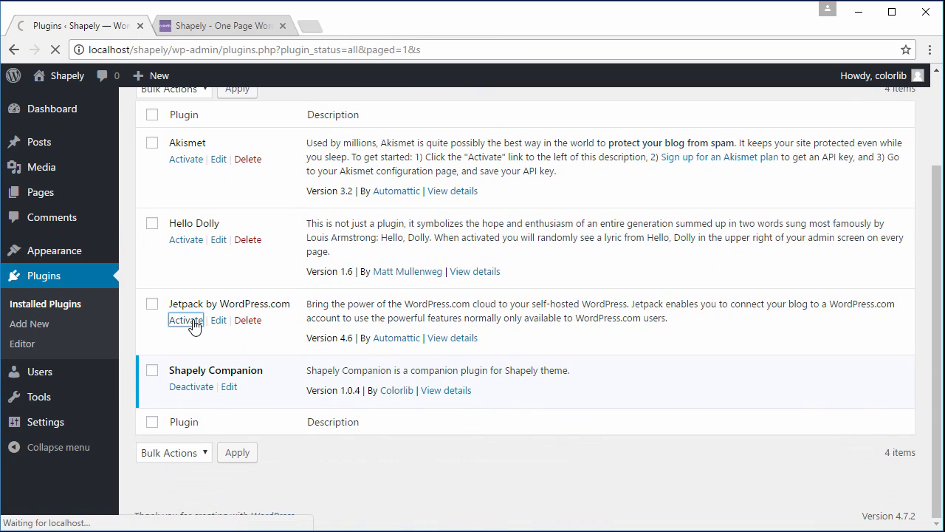
click(185, 319)
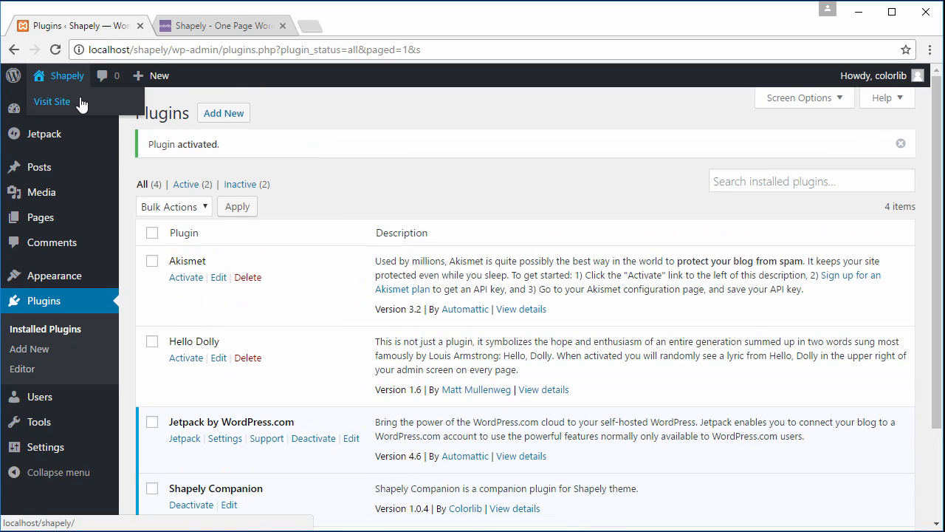
Step: Visit the front end and scroll down past the Hello world post
click(52, 101)
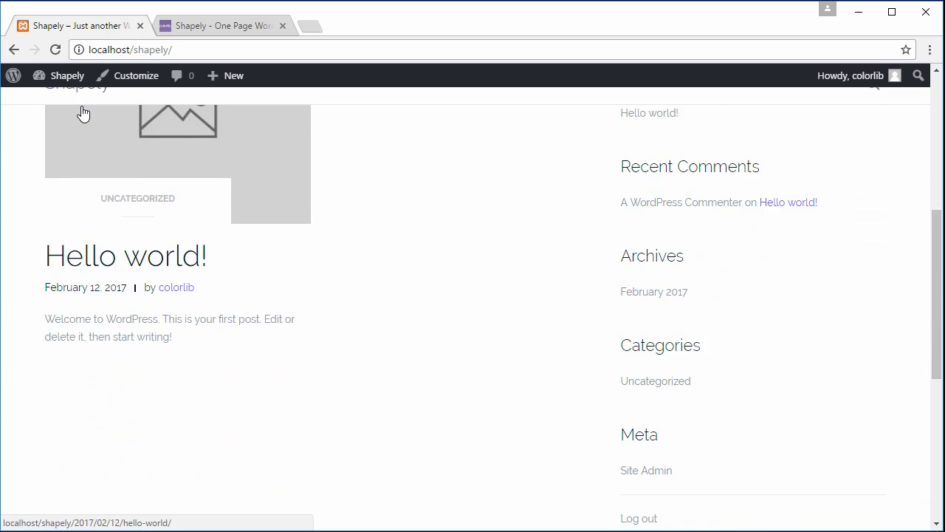
scroll(down, 3)
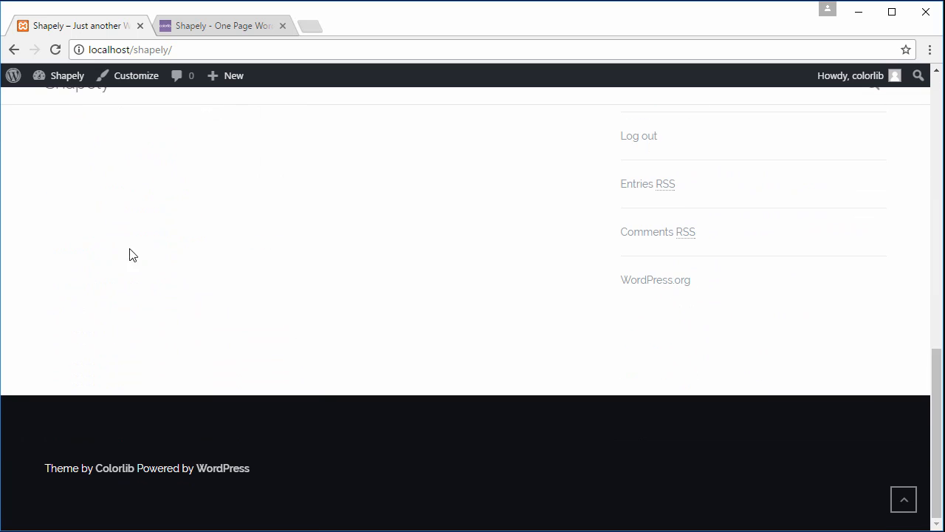
mouse_move(302, 332)
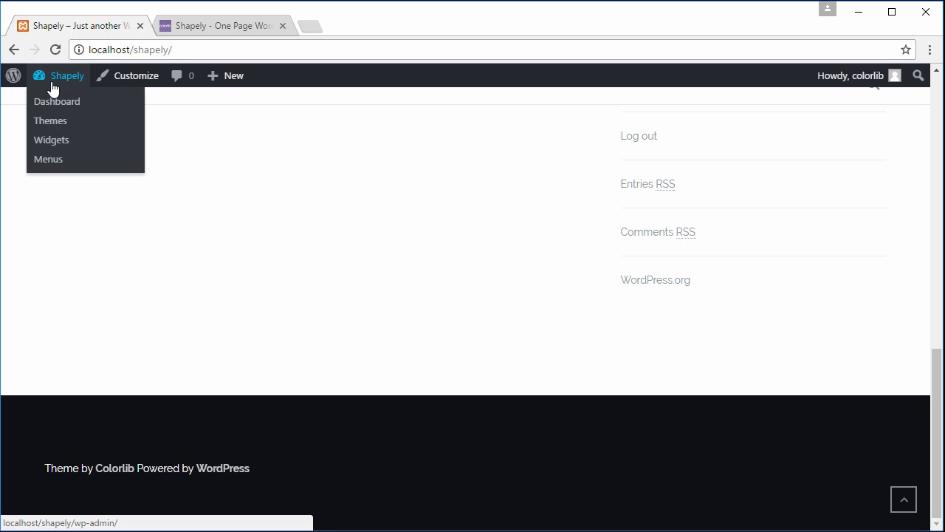
Step: Choose 'I want my site to look like your demo' under About Shapely's Recommended Actions
click(57, 102)
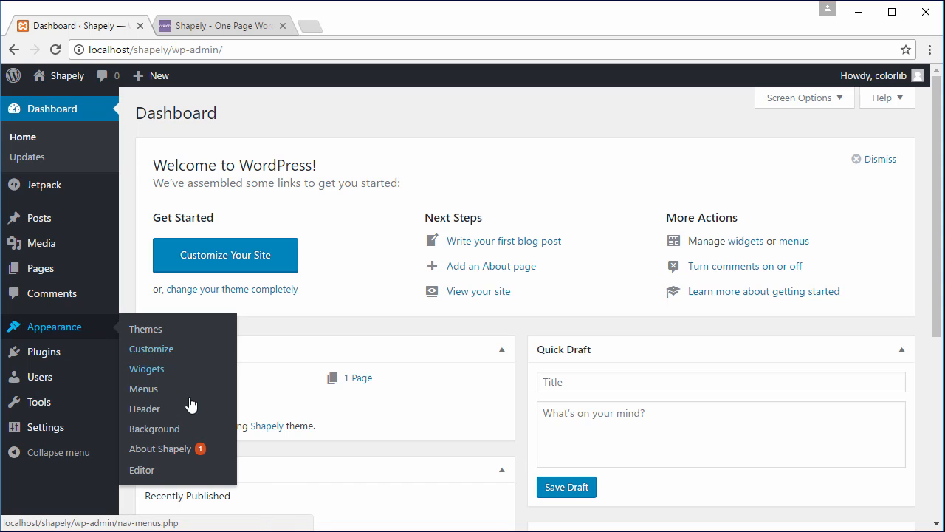
click(160, 448)
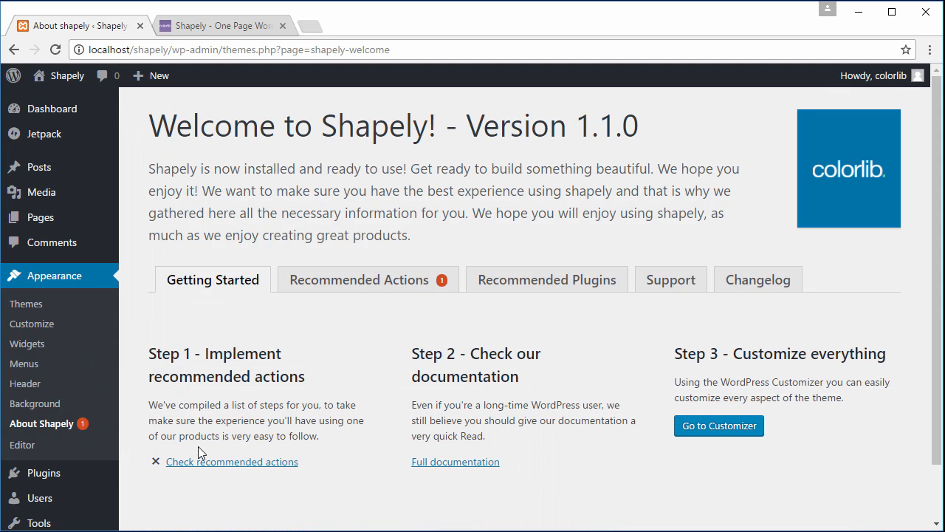
click(359, 279)
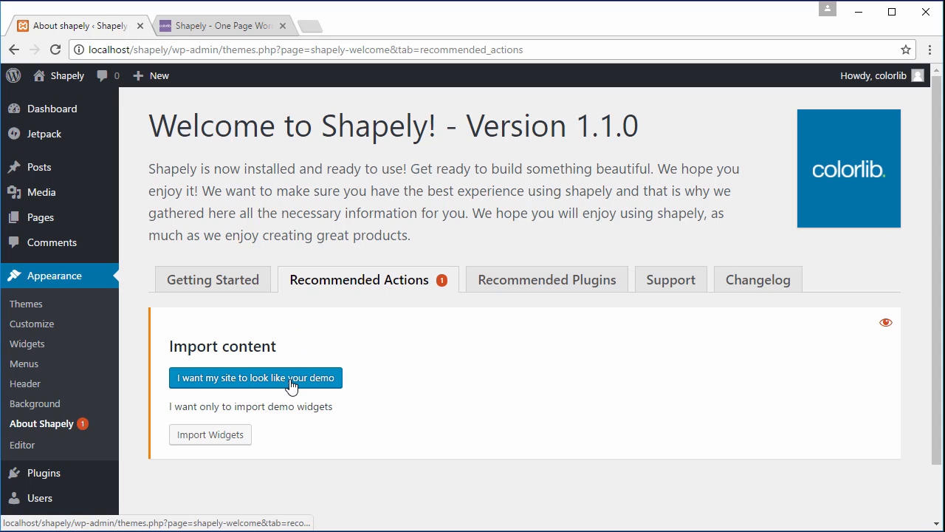
click(254, 377)
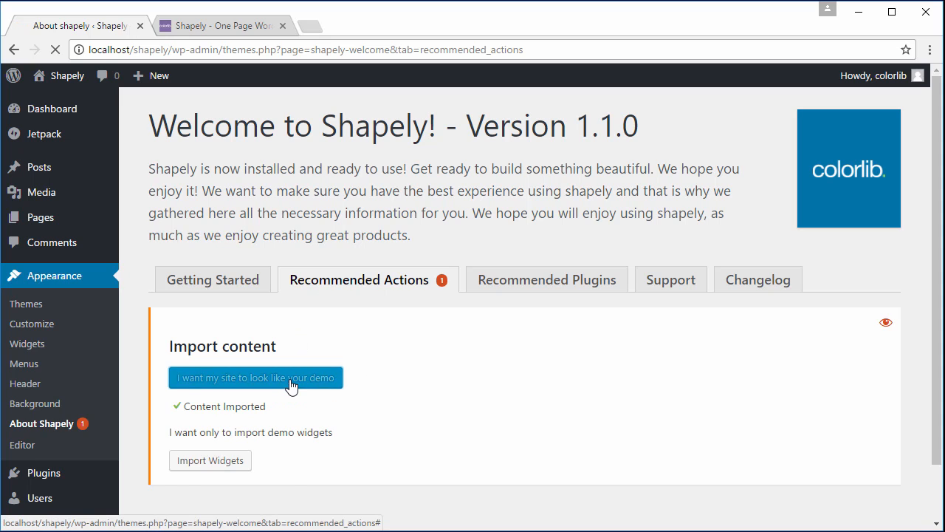
click(255, 377)
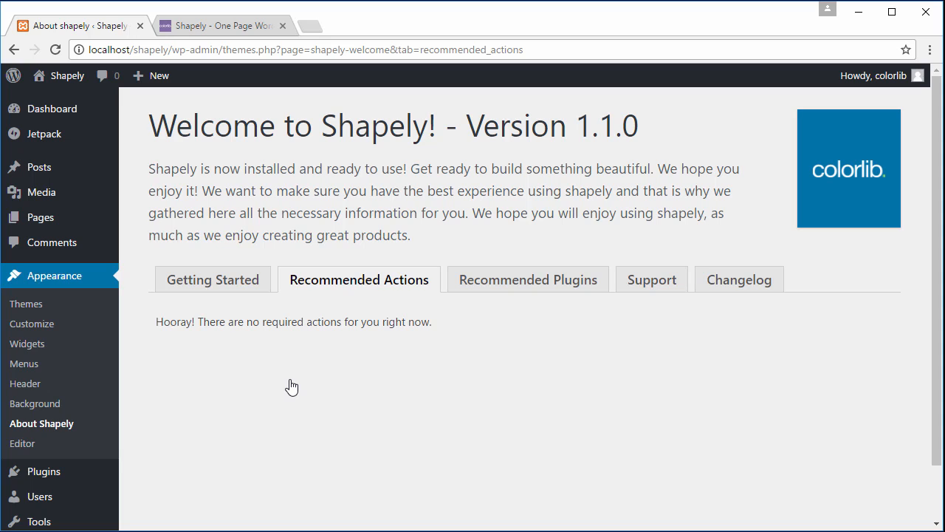
mouse_move(67, 75)
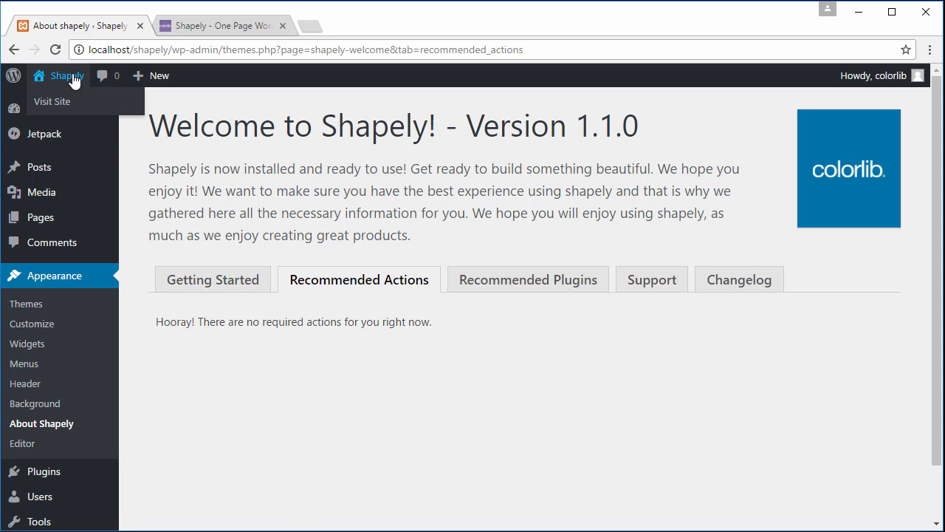
Step: Visit the homepage and scroll through the 'We Change Everything WordPress' demo layout
click(52, 102)
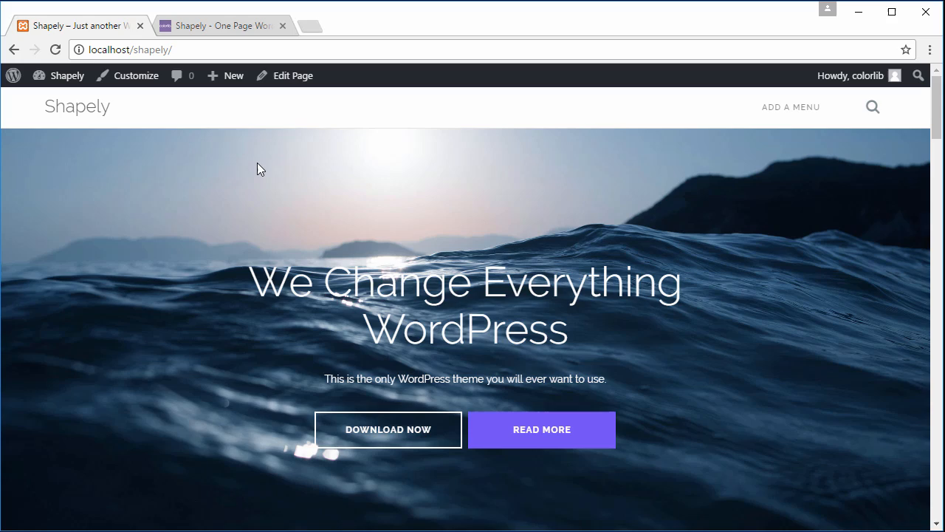
scroll(down, 3)
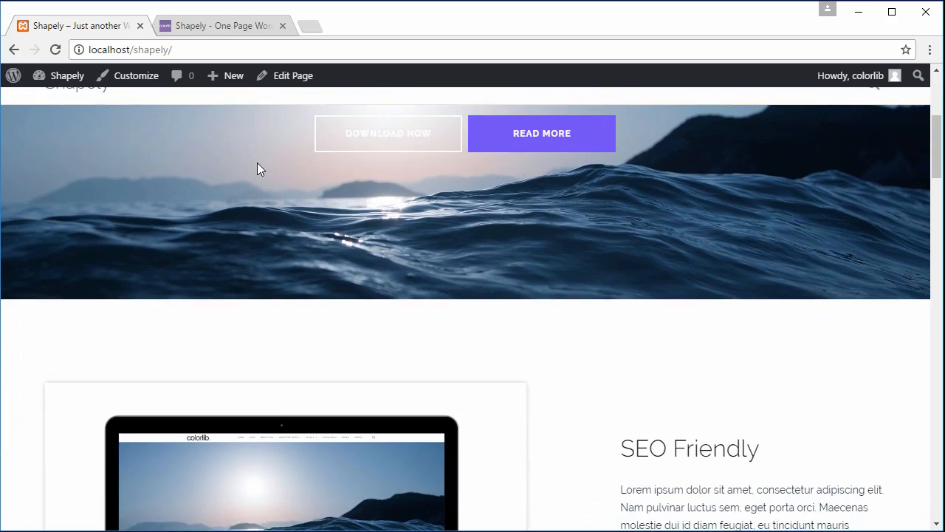
scroll(down, 3)
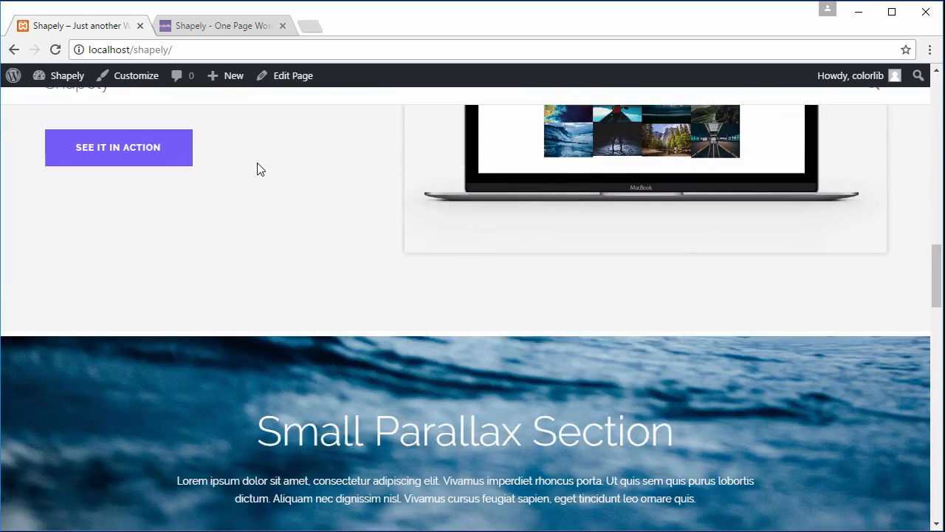
scroll(down, 3)
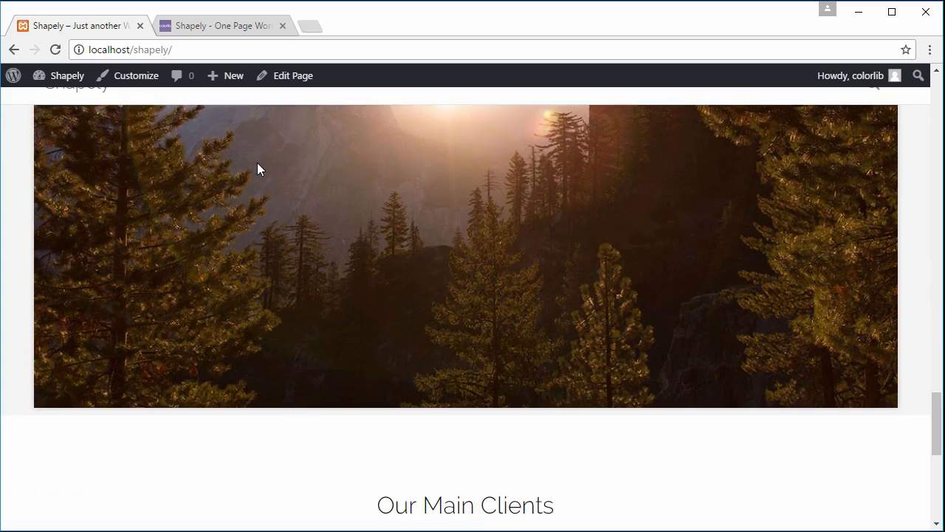
scroll(down, 3)
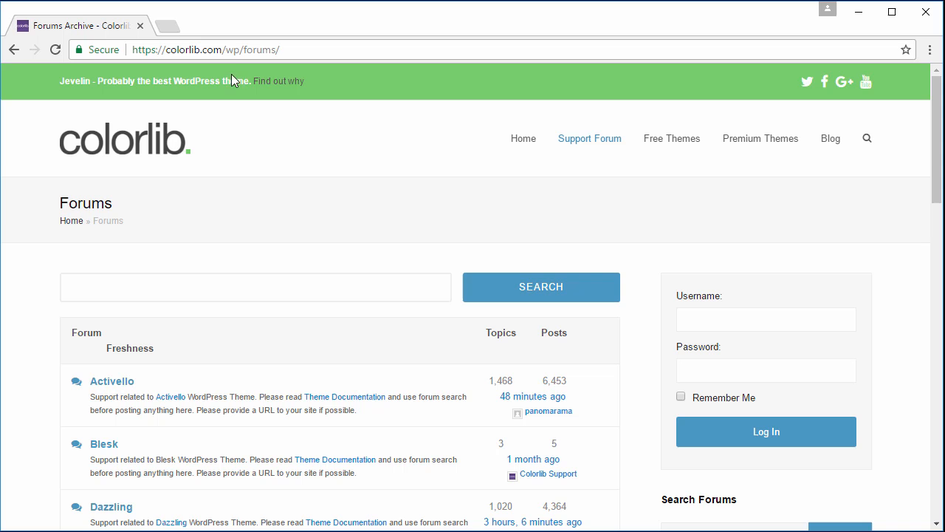
click(207, 49)
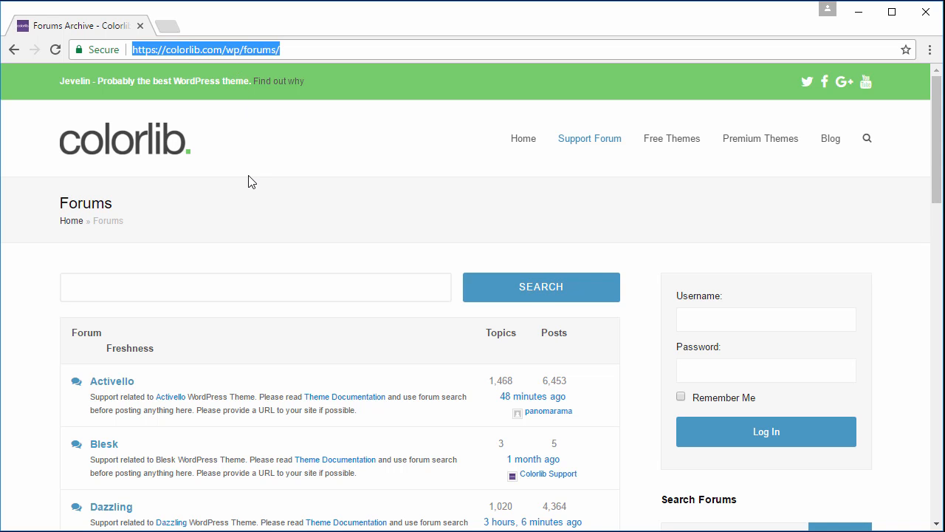
scroll(down, 3)
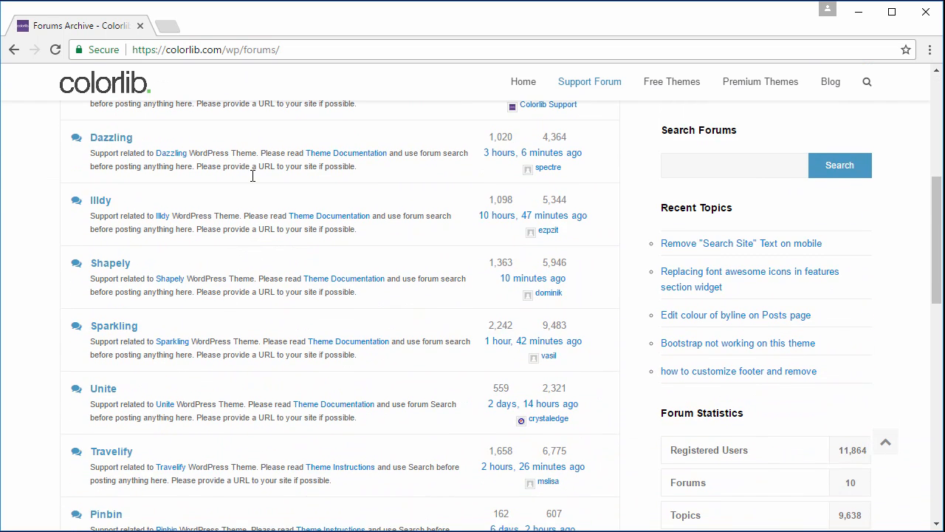
scroll(down, 3)
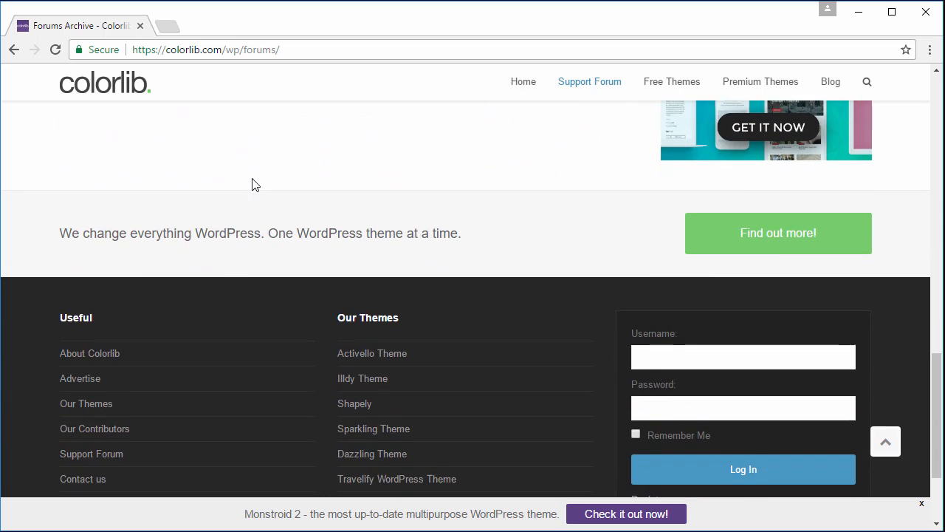